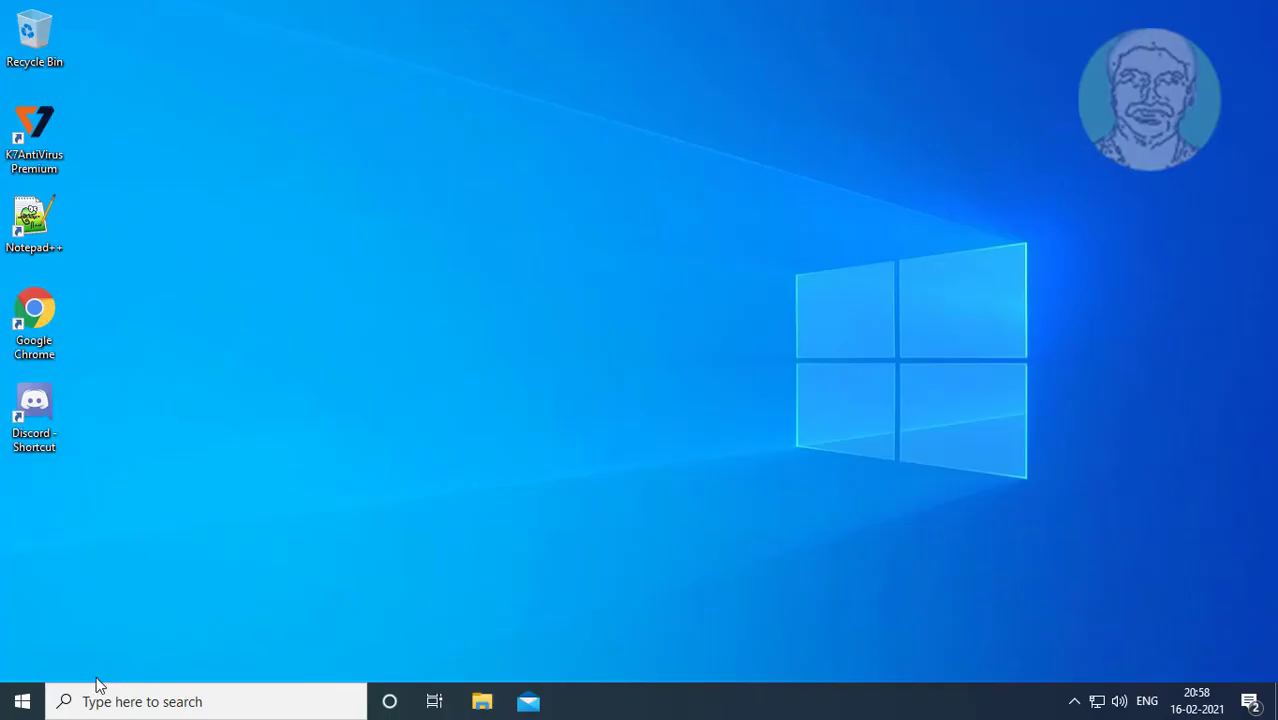
Step: Open the Start menu to check its power options, which report none available
{"action": "left_click", "coordinate": [20, 701]}
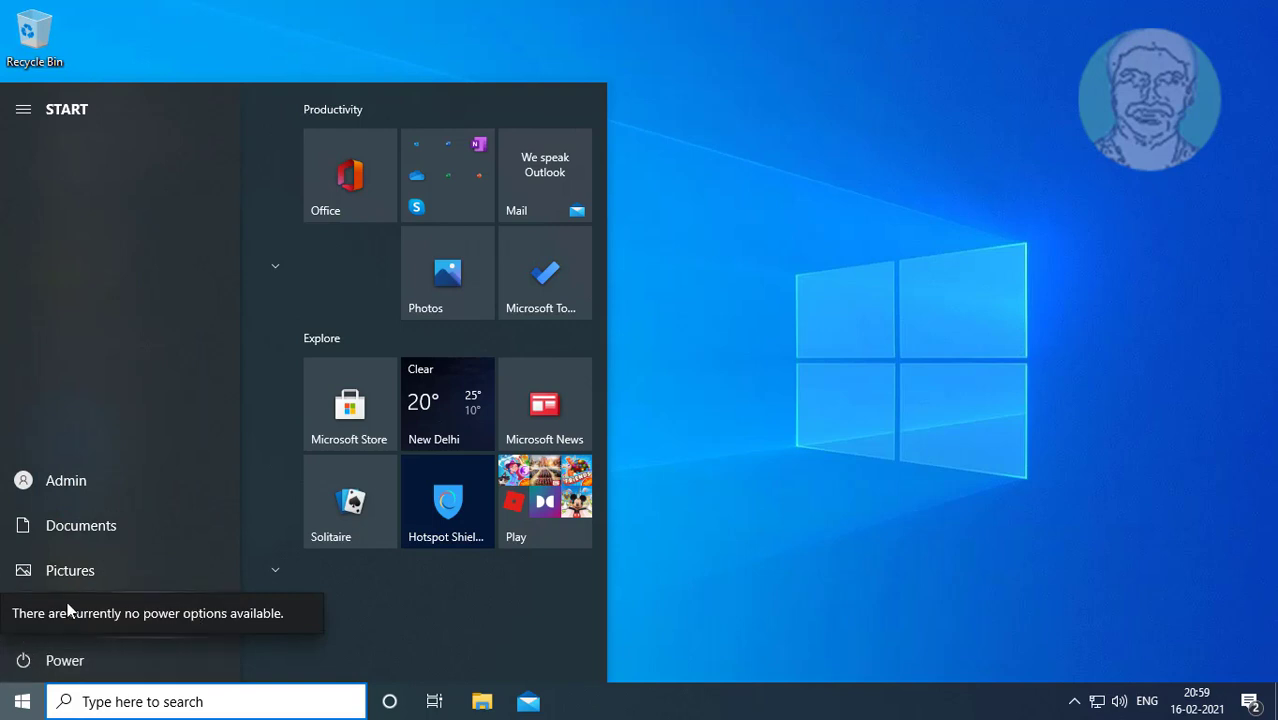
{"action": "mouse_move", "coordinate": [148, 632]}
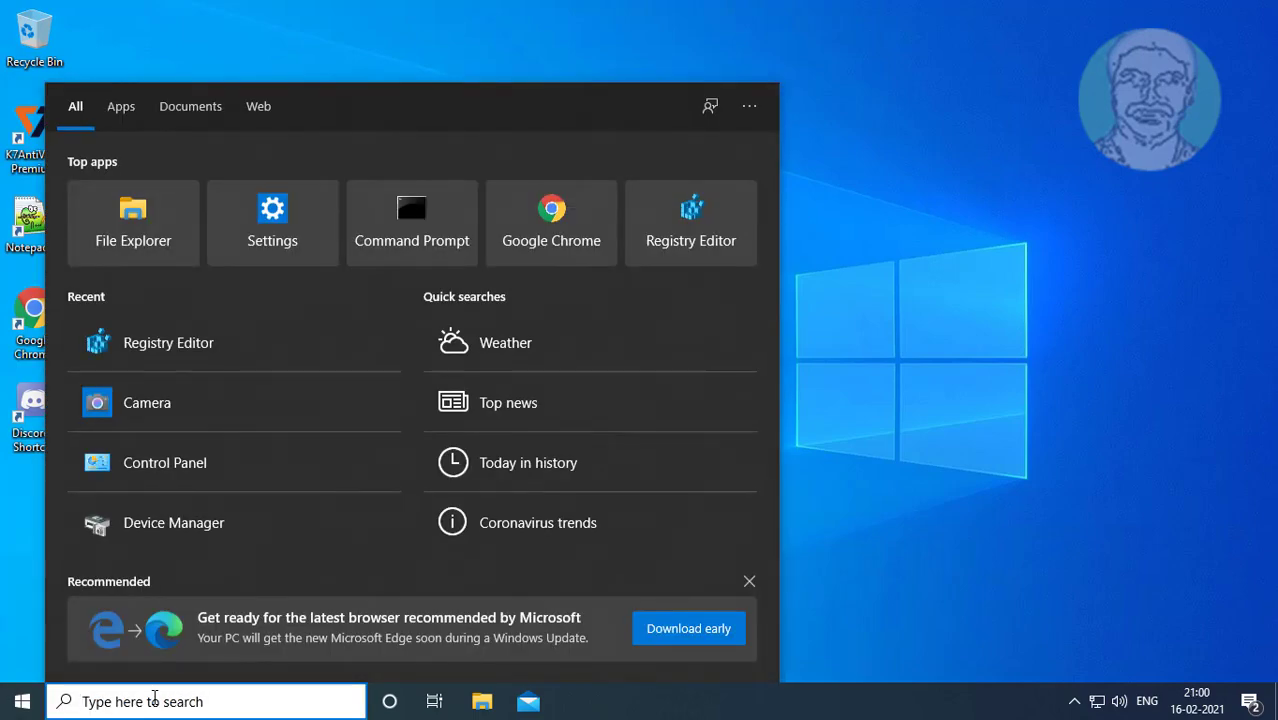
Step: Search for 'regedit' and right-click the Registry Editor result for its launch options
{"action": "type", "text": "regedit"}
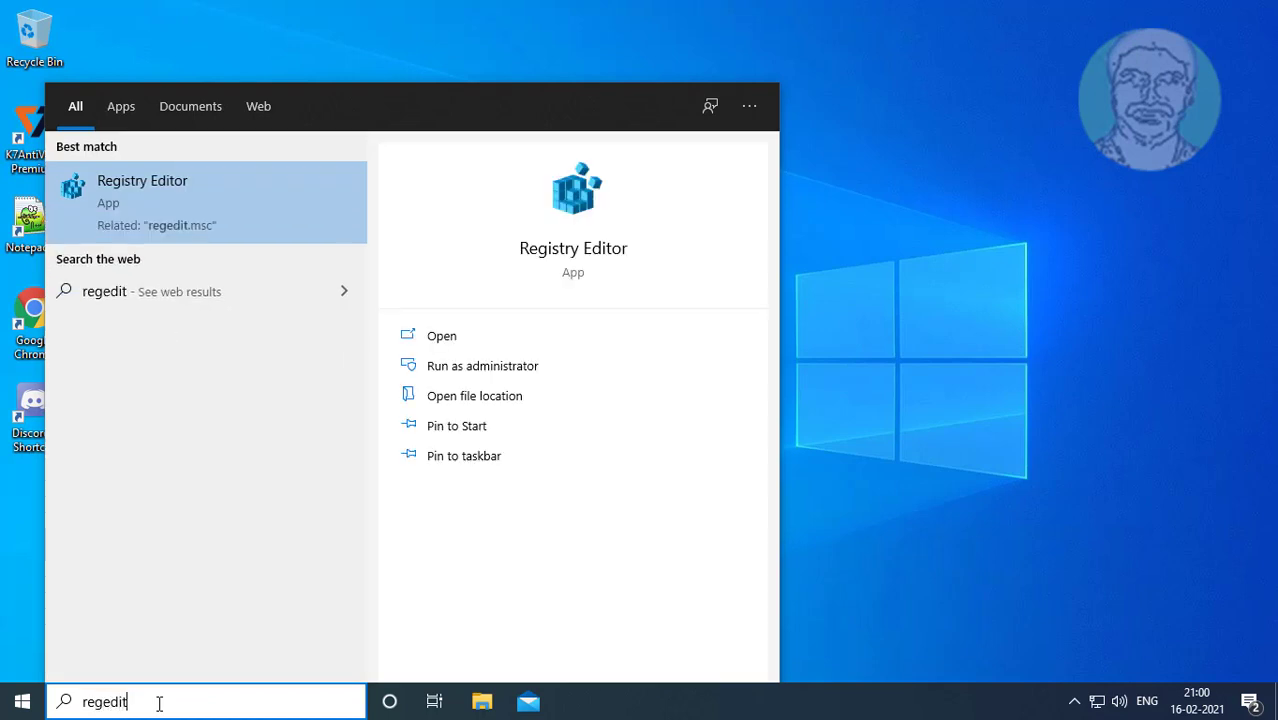
{"action": "mouse_move", "coordinate": [208, 292]}
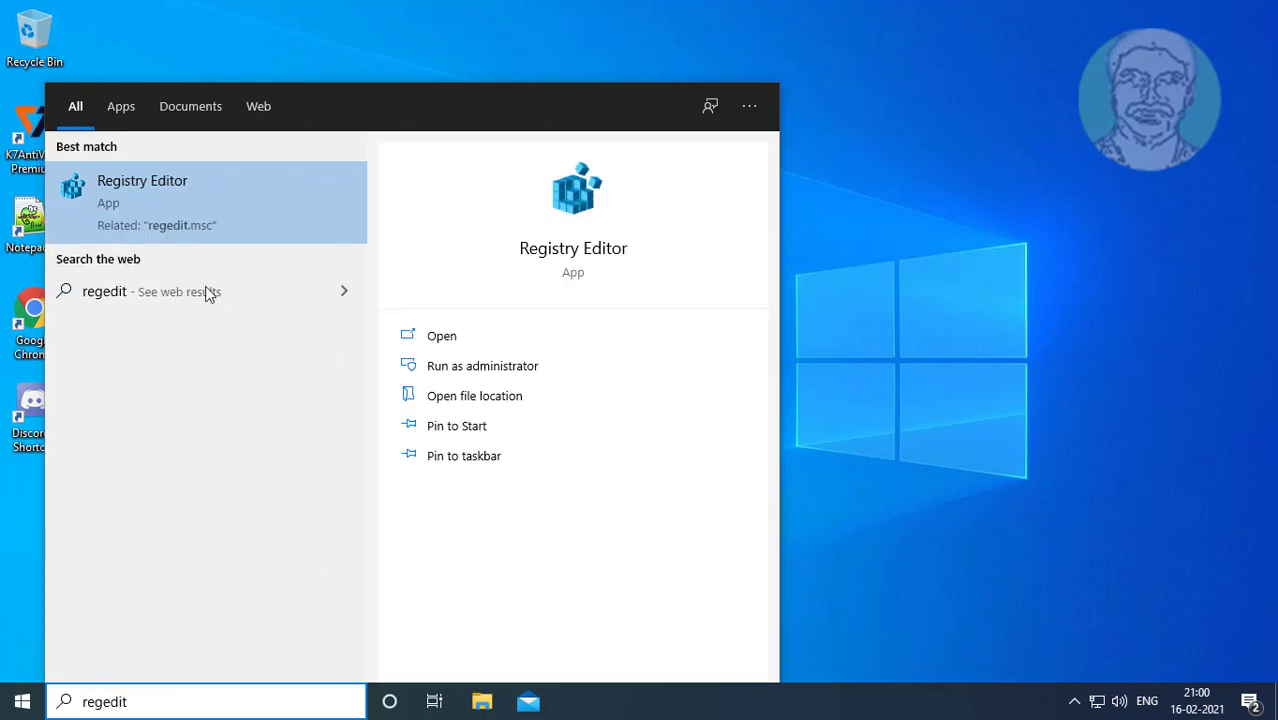
{"action": "right_click", "coordinate": [142, 200]}
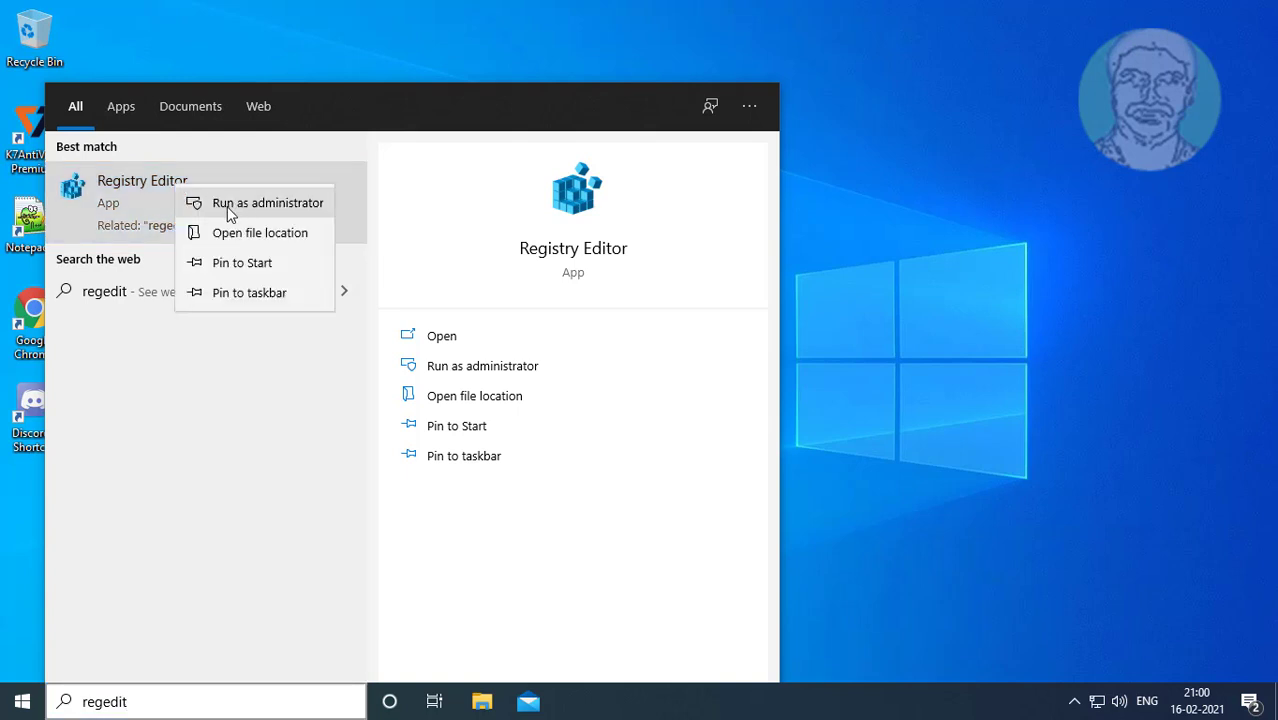
Step: Run Registry Editor as administrator and expand HKEY_CURRENT_USER\SOFTWARE\Microsoft\Windows
{"action": "left_click", "coordinate": [268, 202]}
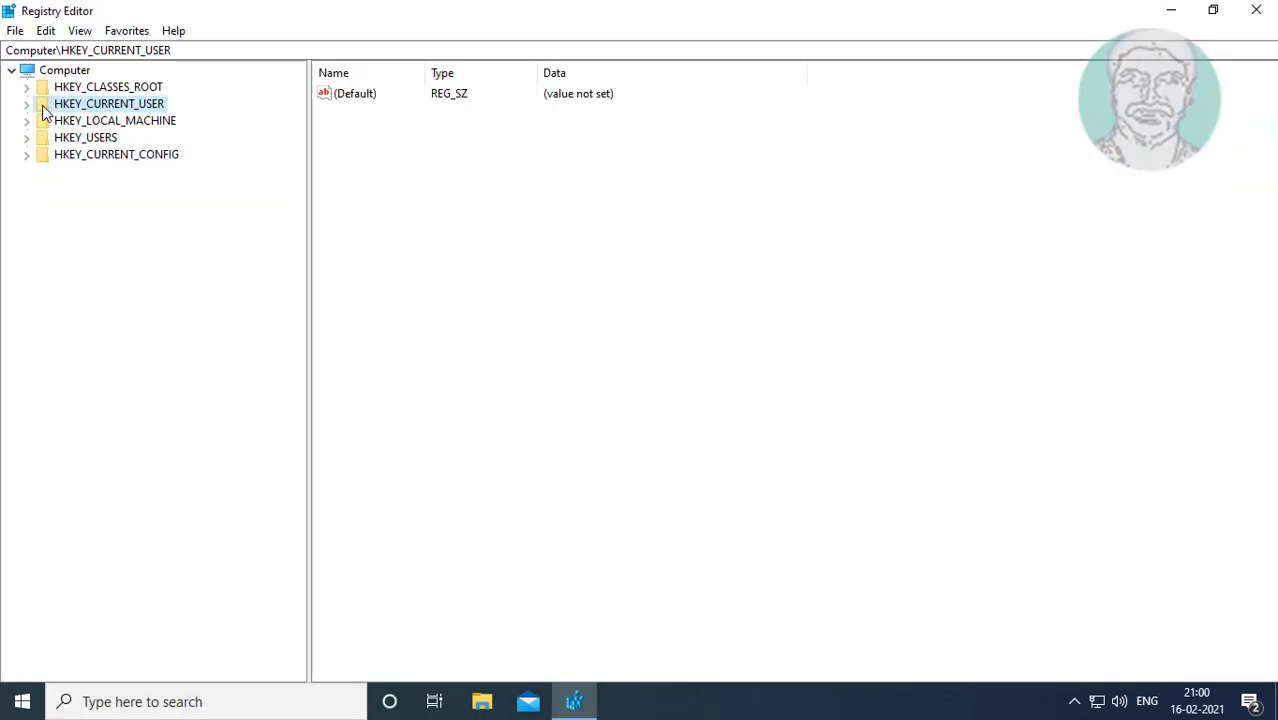
{"action": "left_click", "coordinate": [27, 104]}
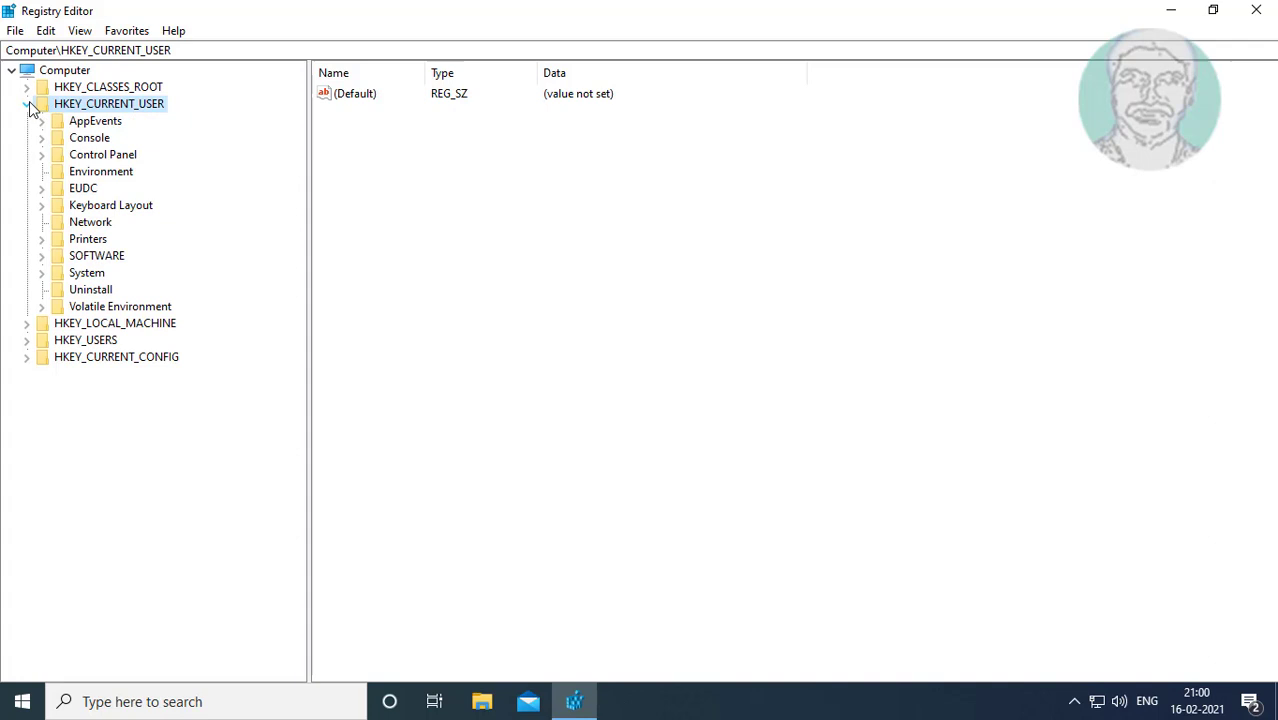
{"action": "left_click", "coordinate": [27, 103]}
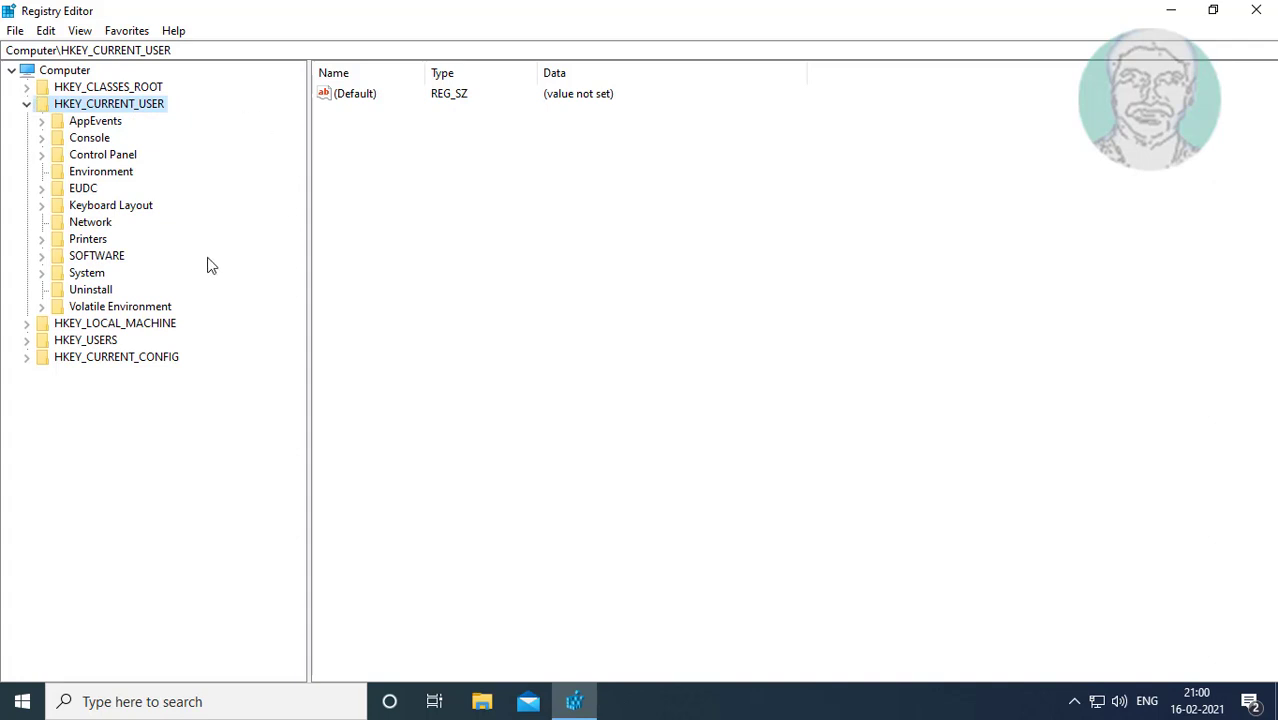
{"action": "left_click", "coordinate": [96, 255]}
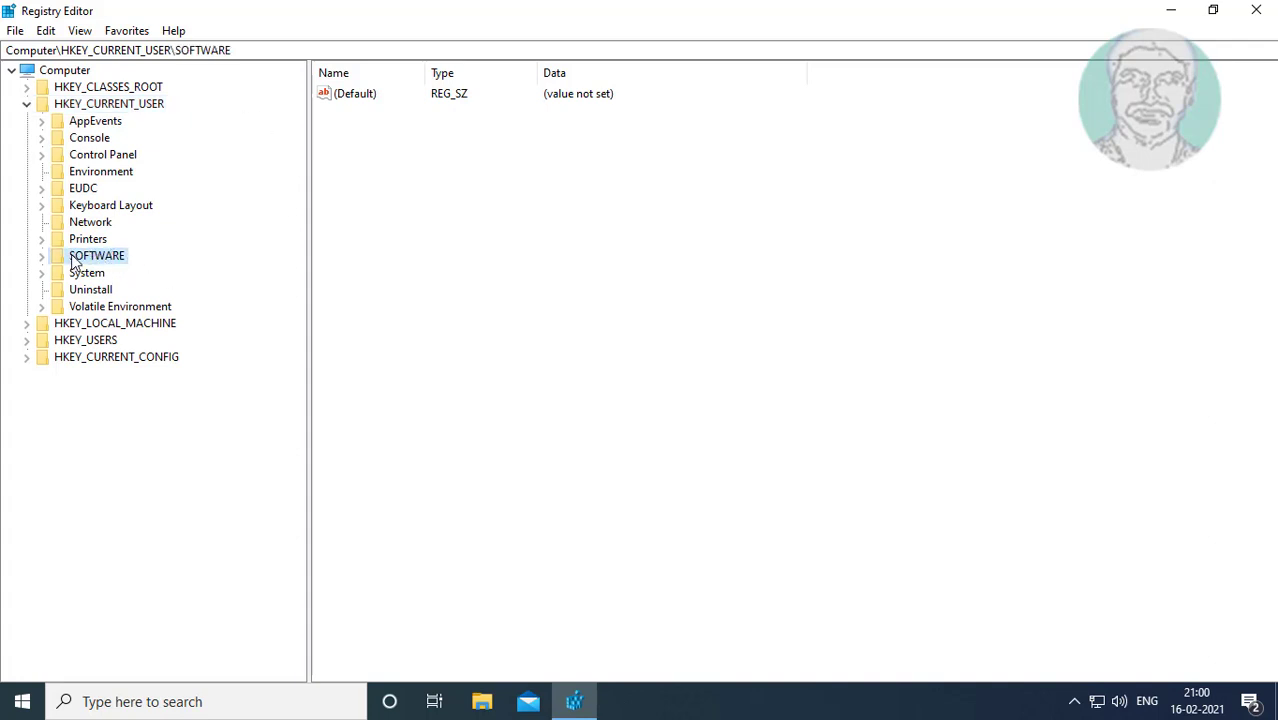
{"action": "left_click", "coordinate": [43, 255]}
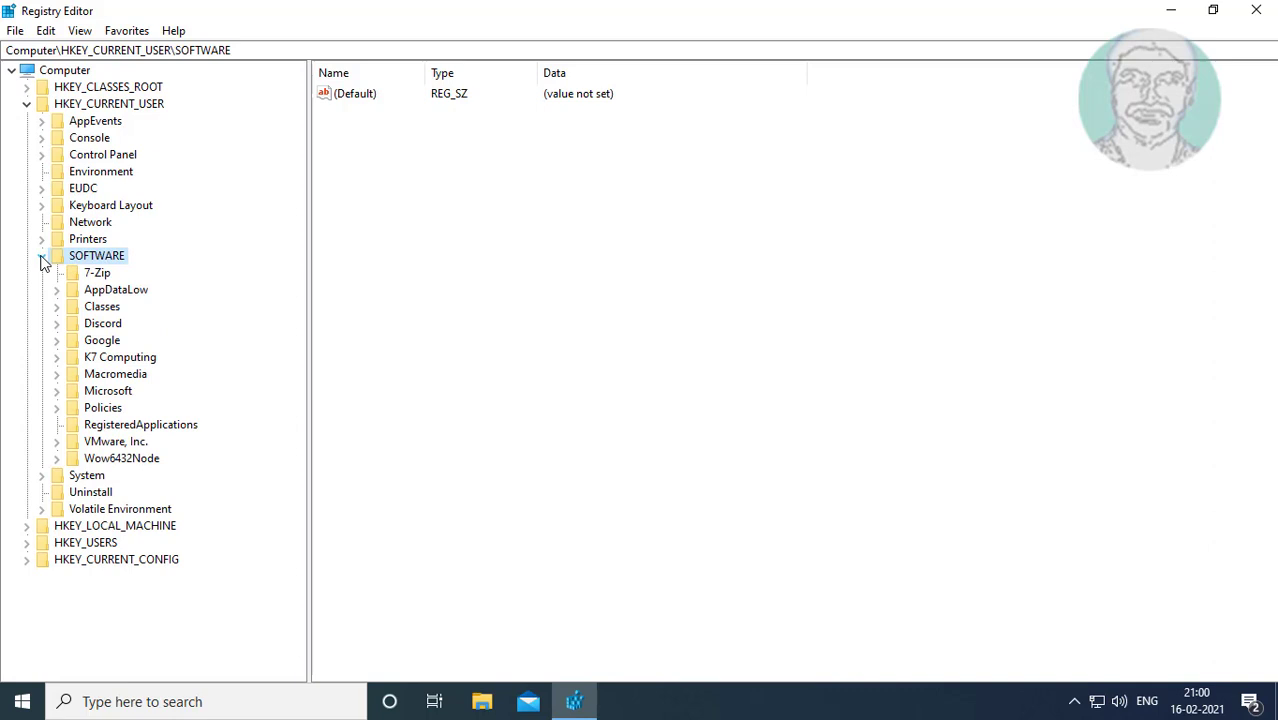
{"action": "left_click", "coordinate": [108, 390]}
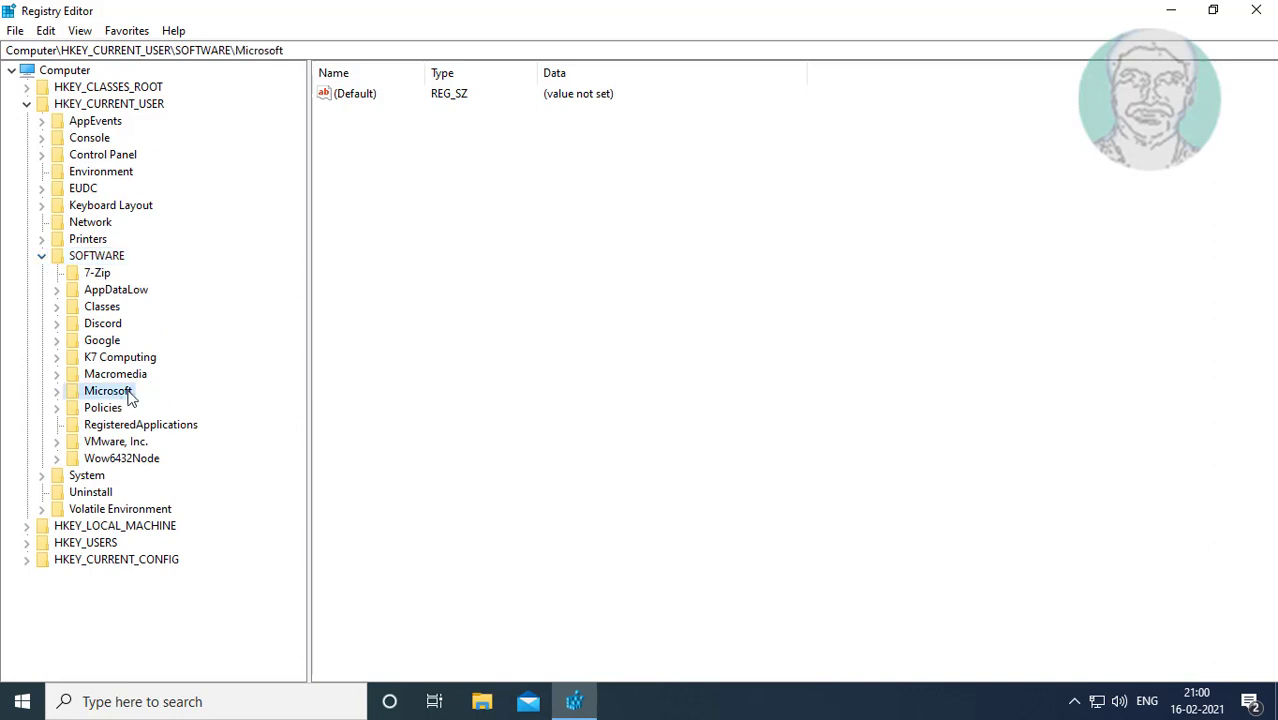
{"action": "left_click", "coordinate": [57, 390]}
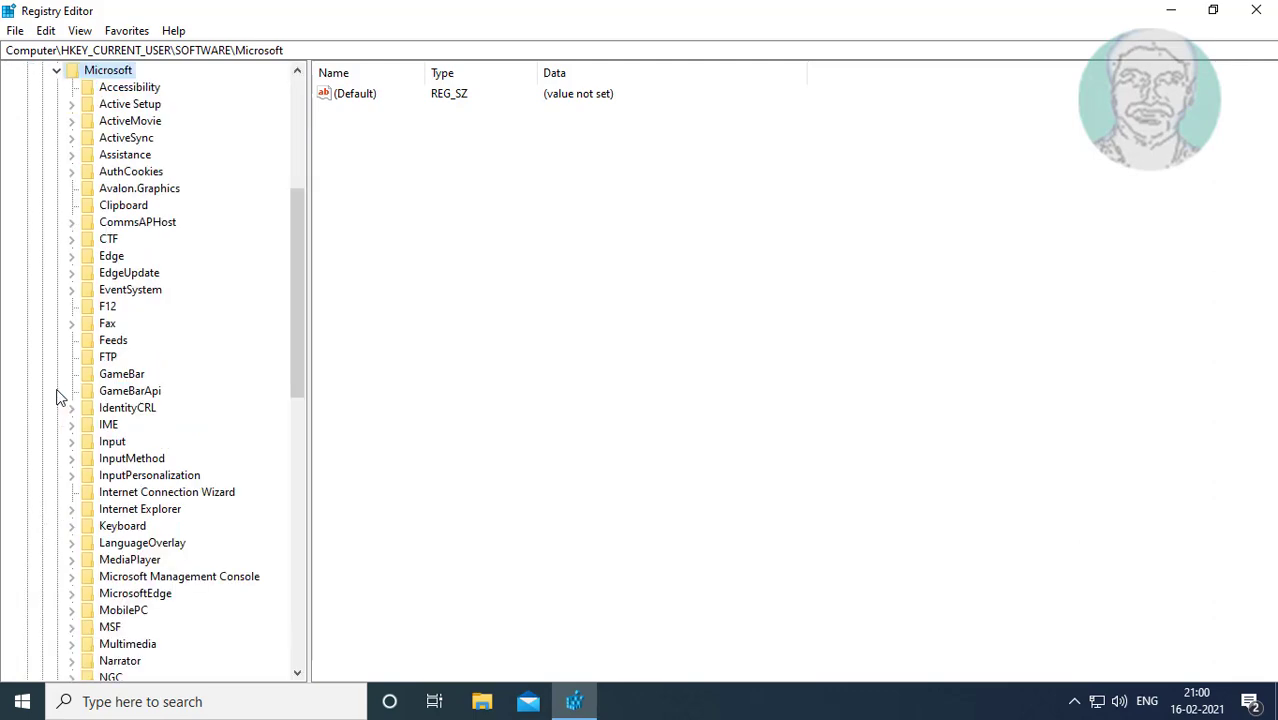
{"action": "mouse_move", "coordinate": [280, 483]}
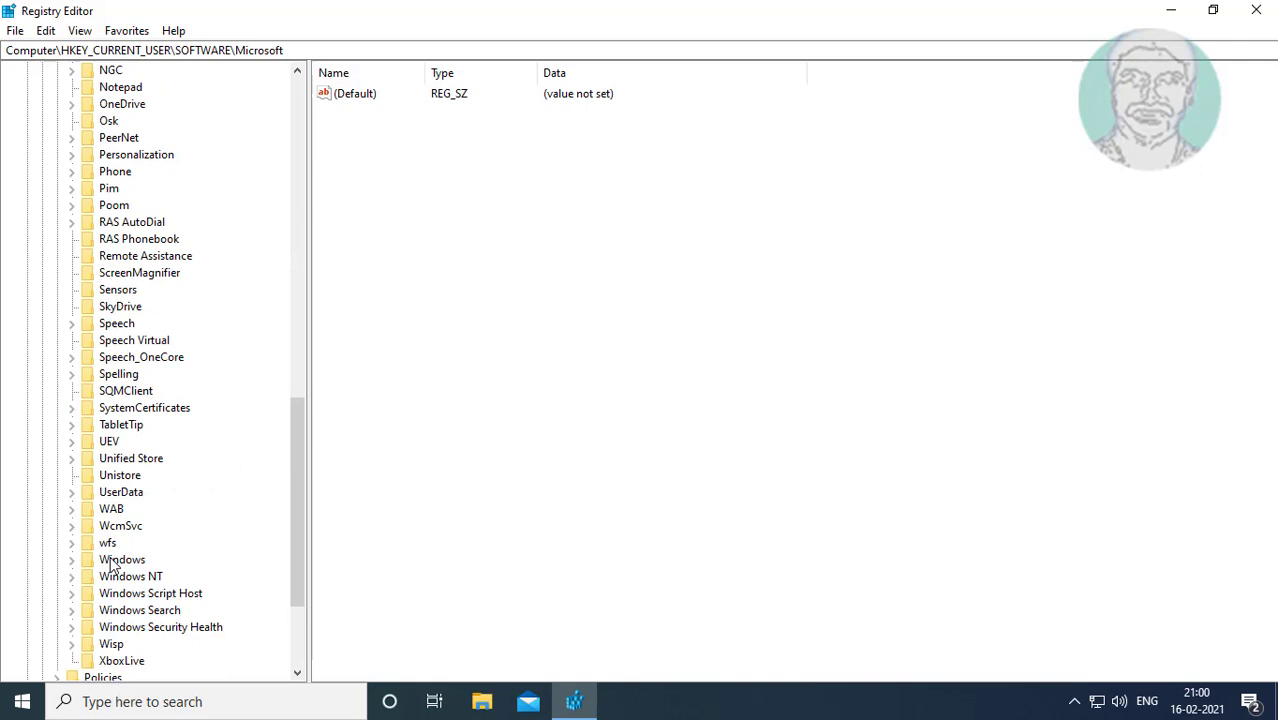
{"action": "left_click", "coordinate": [122, 559]}
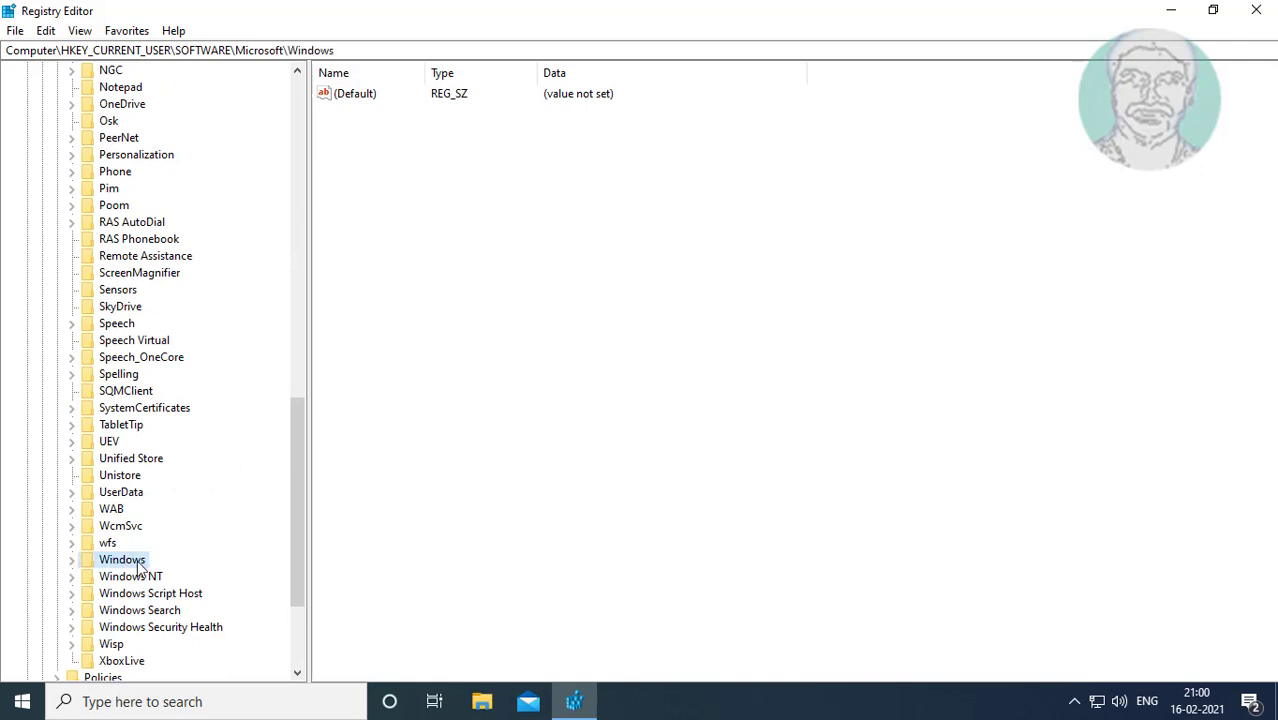
{"action": "left_click", "coordinate": [71, 559]}
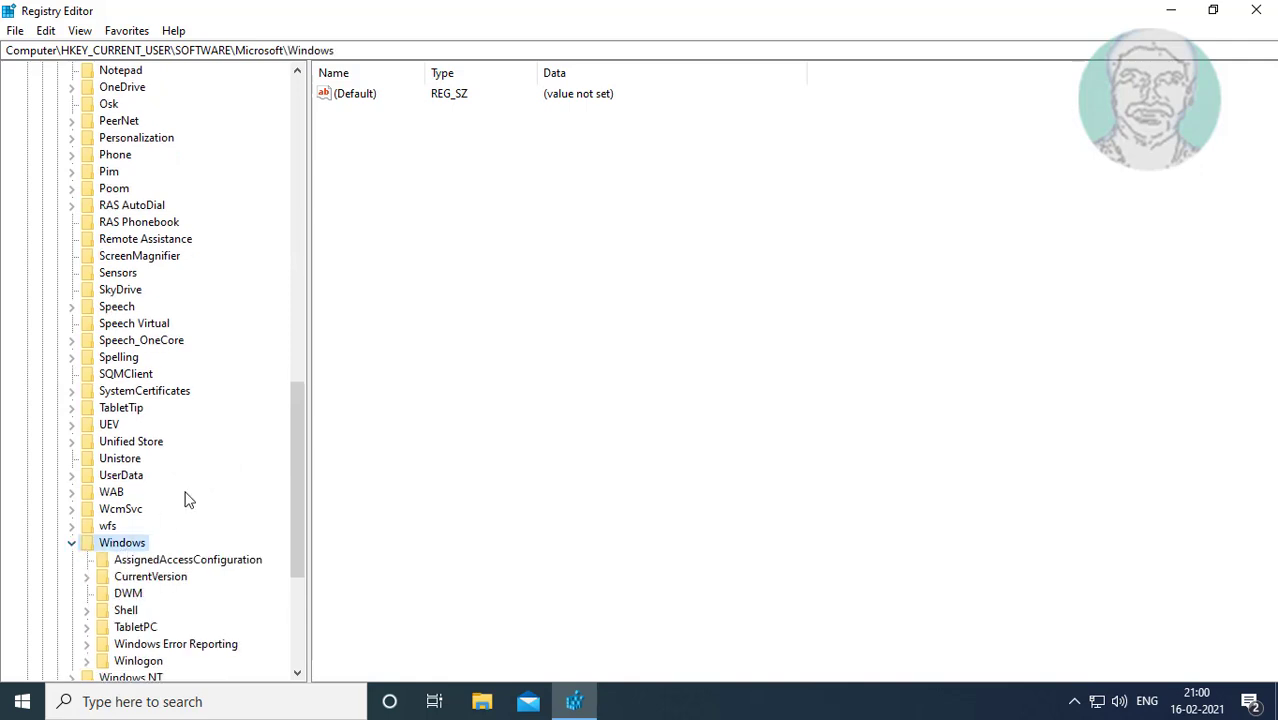
Step: Expand CurrentVersion\Policies and select its Explorer subkey
{"action": "scroll", "scroll_direction": "down", "scroll_amount": 3}
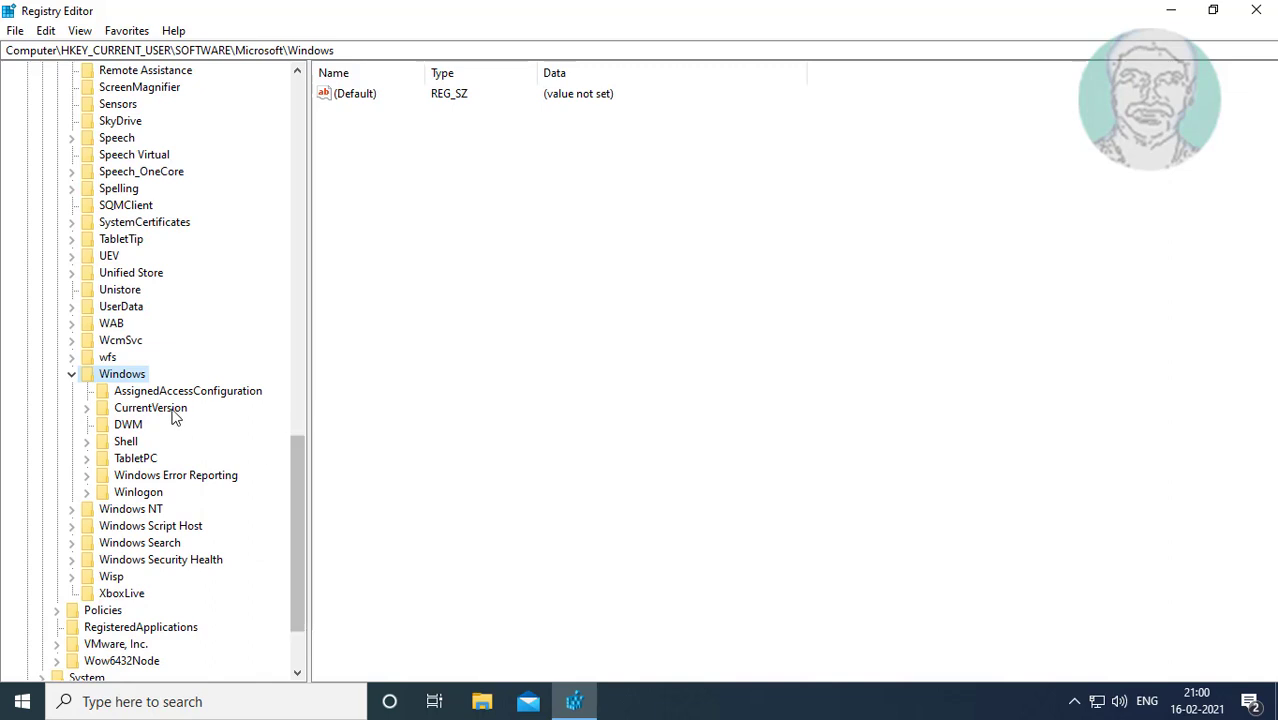
{"action": "mouse_move", "coordinate": [133, 418]}
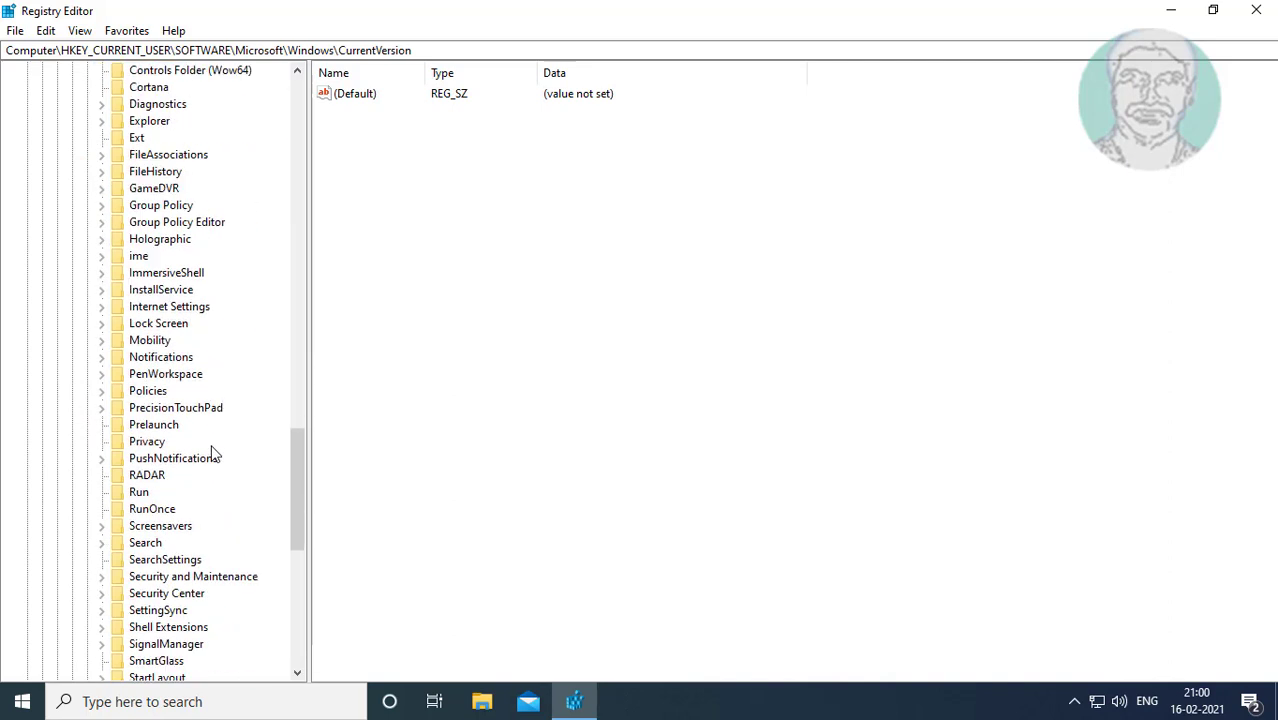
{"action": "mouse_move", "coordinate": [158, 413]}
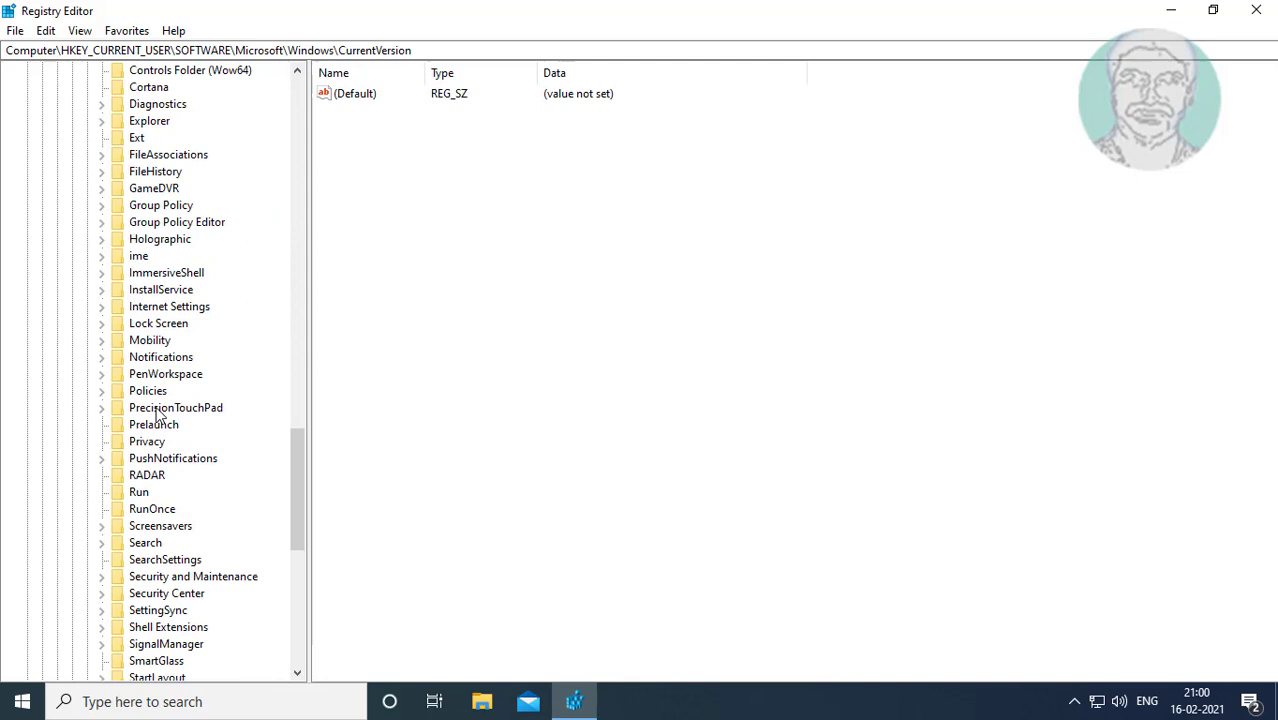
{"action": "left_click", "coordinate": [147, 390]}
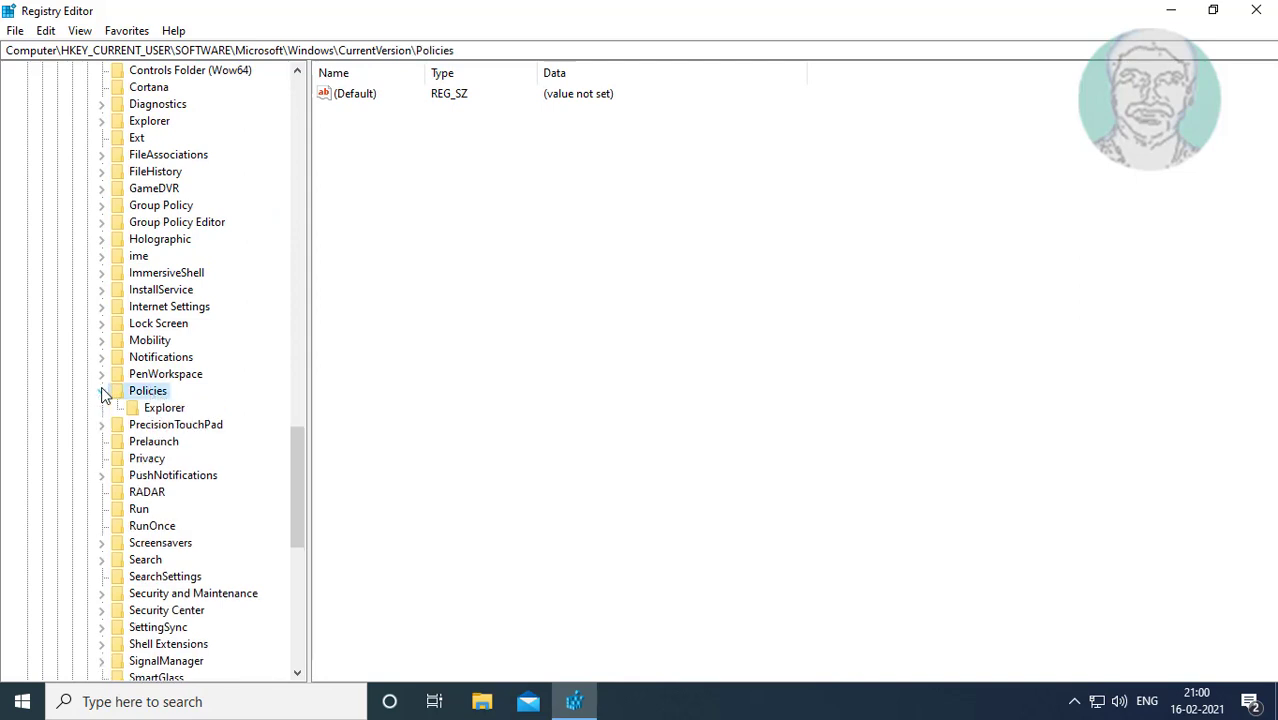
{"action": "left_click", "coordinate": [101, 390]}
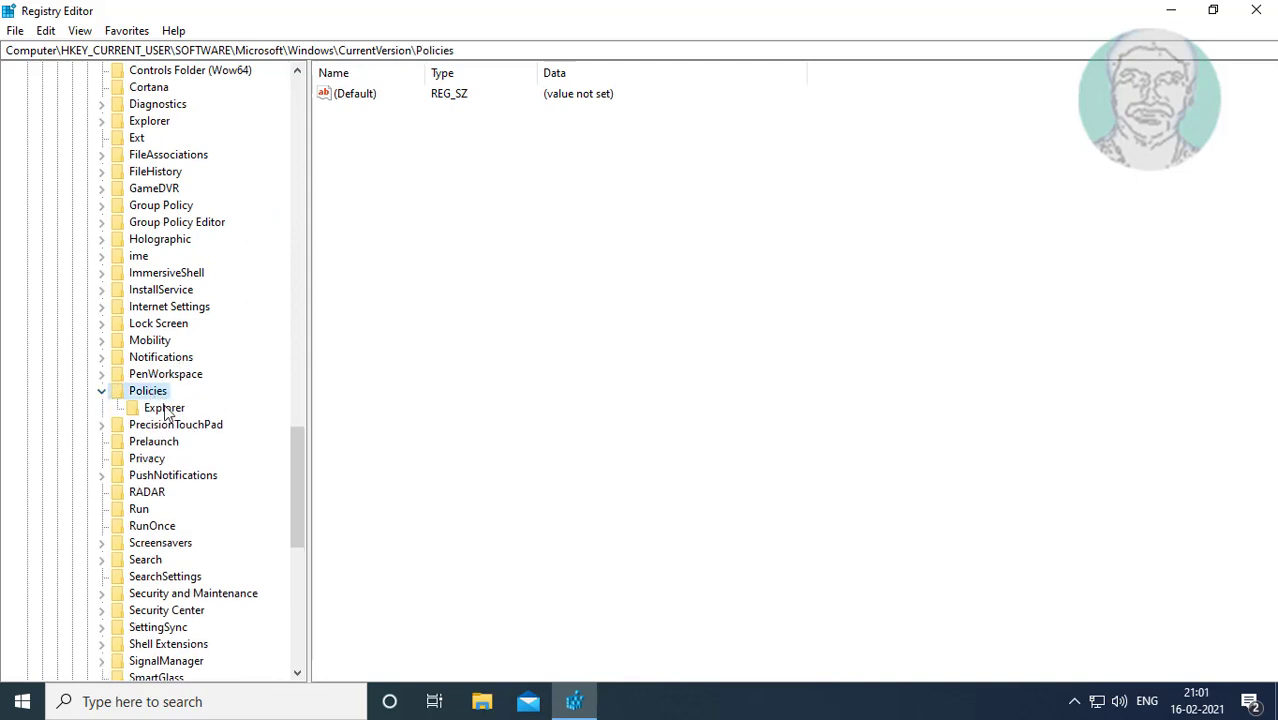
{"action": "left_click", "coordinate": [164, 407]}
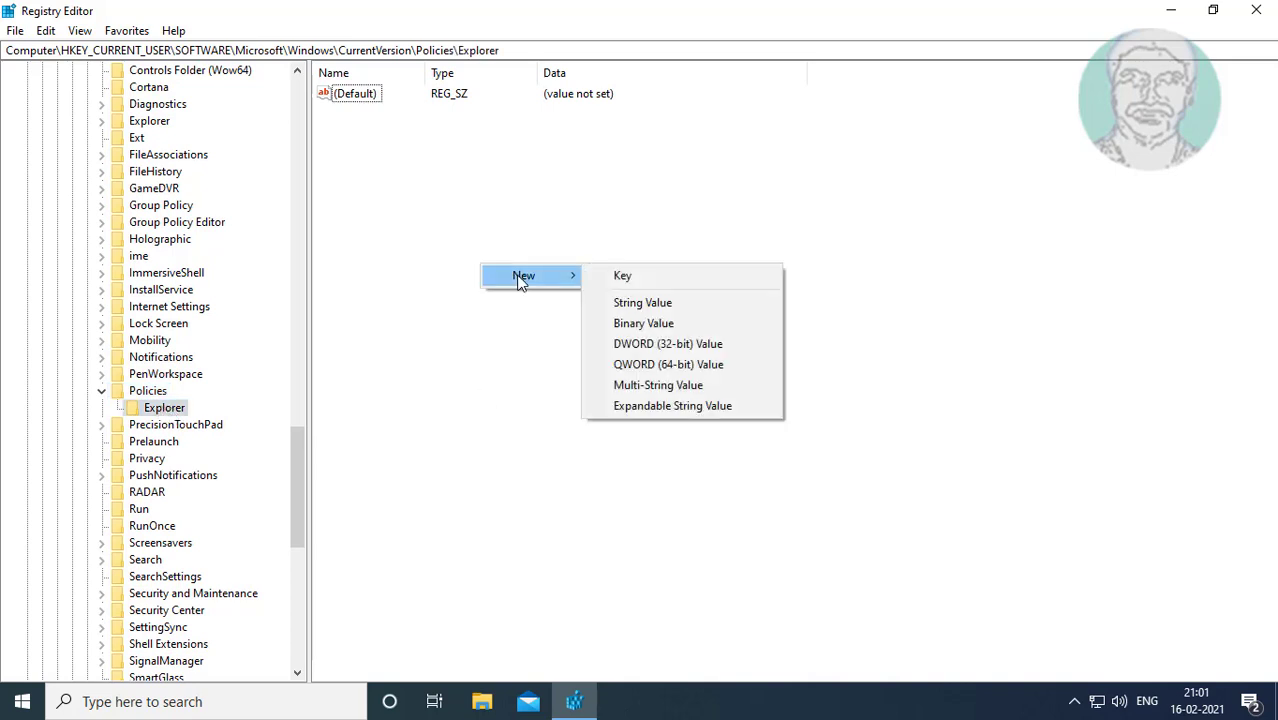
{"action": "mouse_move", "coordinate": [668, 343]}
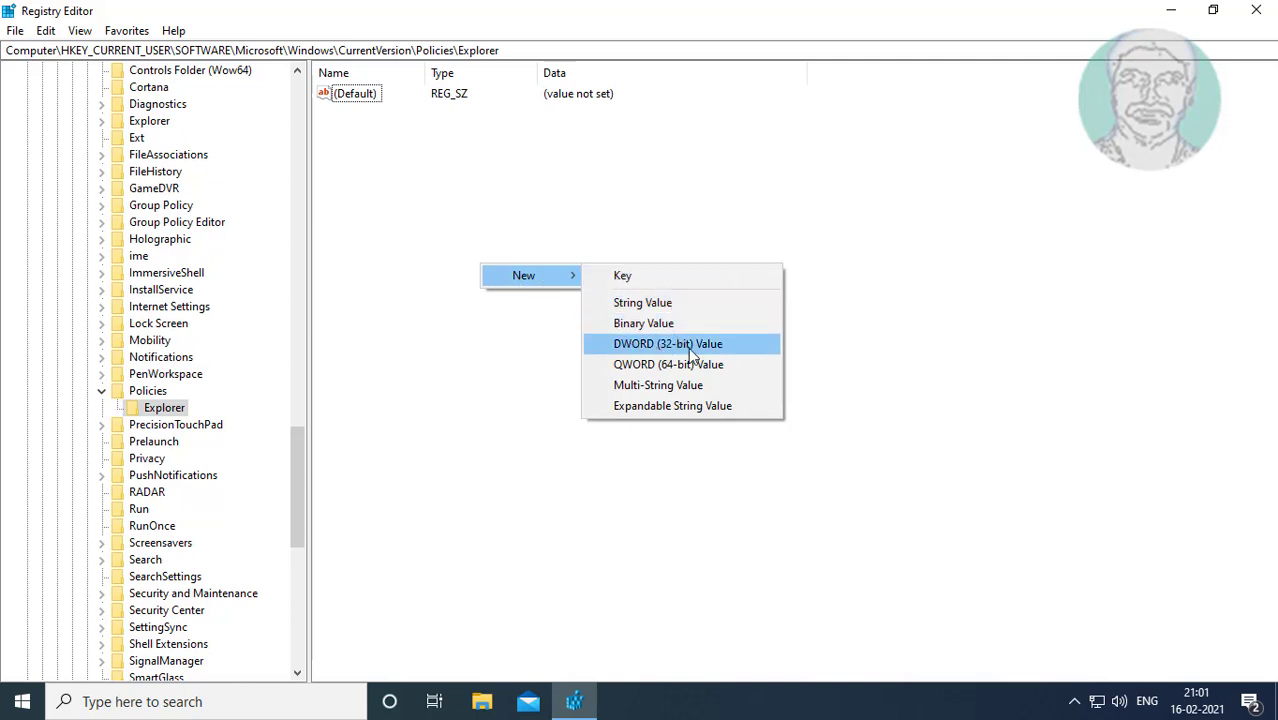
Step: Create a new DWORD (32-bit) value named NoClose in Policies\Explorer
{"action": "left_click", "coordinate": [667, 343]}
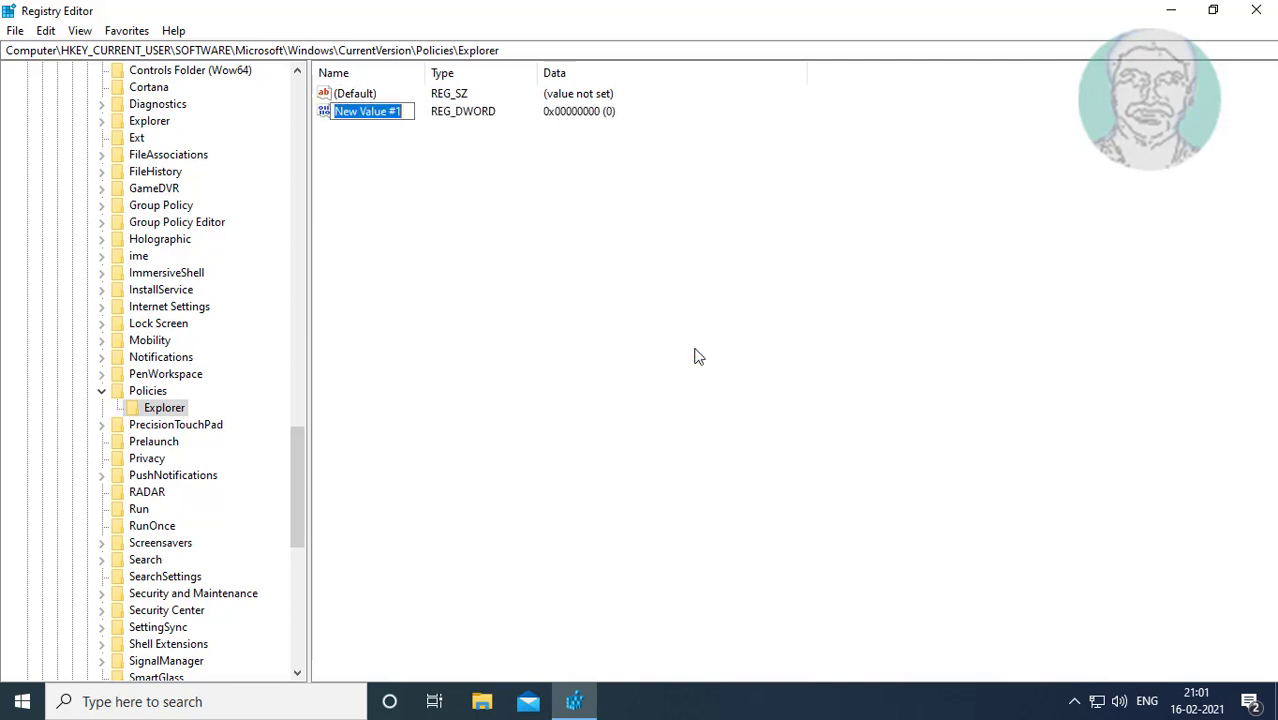
{"action": "type", "text": "NoClose"}
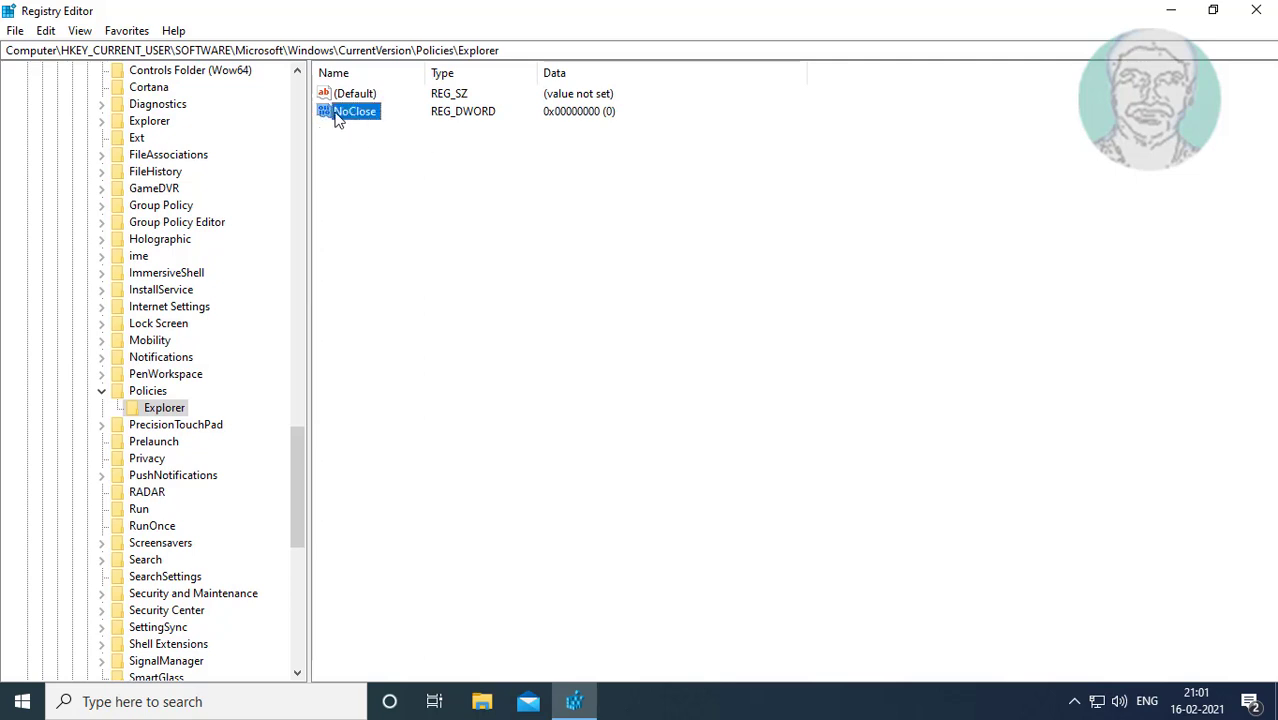
{"action": "mouse_move", "coordinate": [367, 117]}
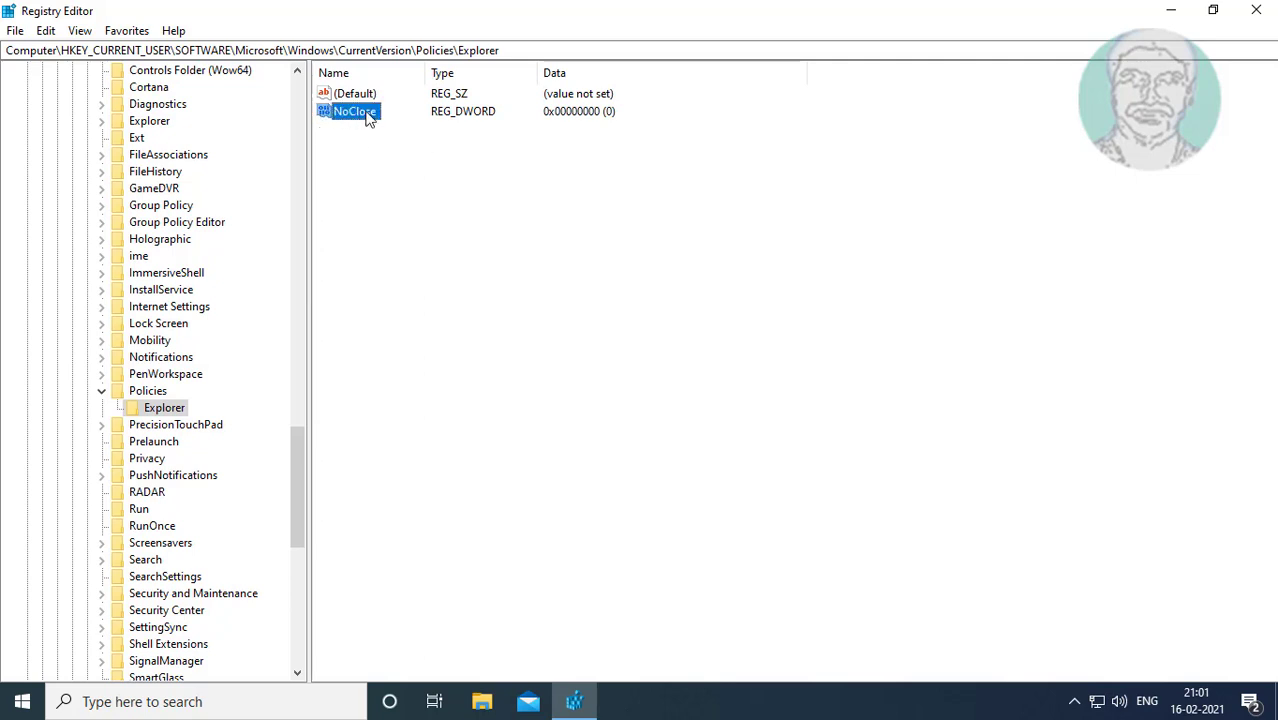
Step: Confirm NoClose's value data as 0 in hexadecimal
{"action": "double_click", "coordinate": [350, 111]}
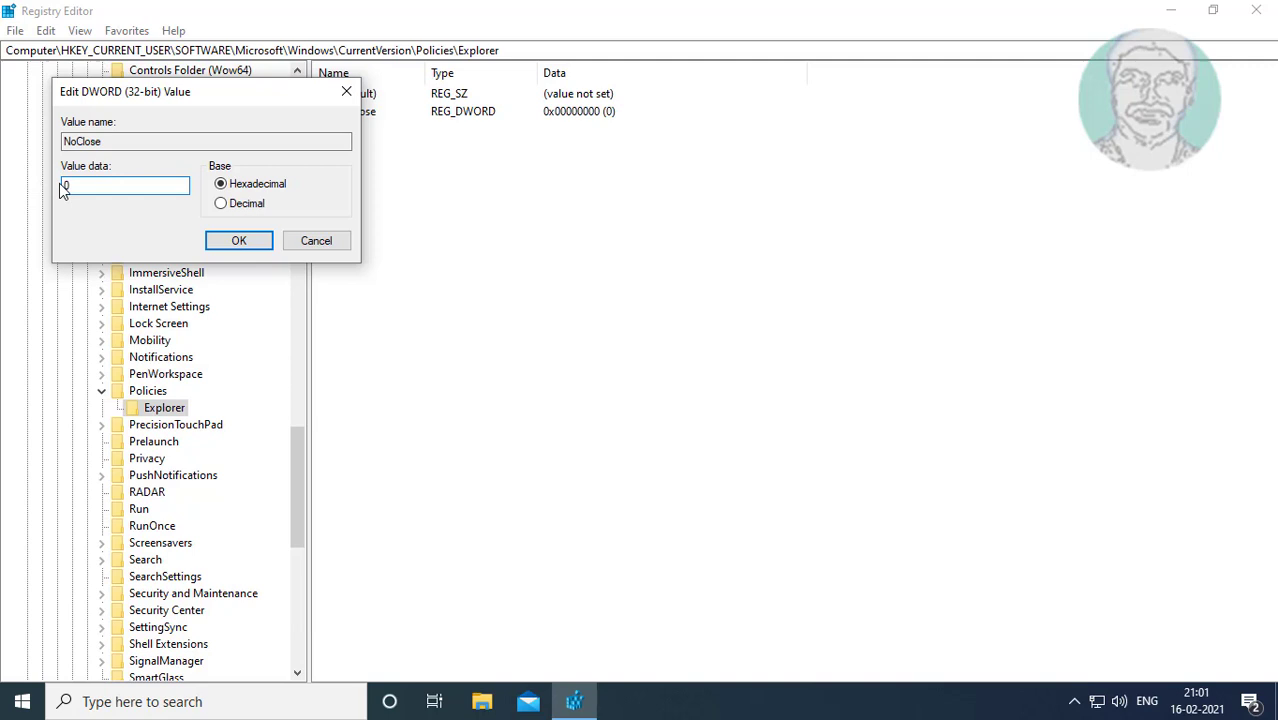
{"action": "left_click", "coordinate": [239, 240]}
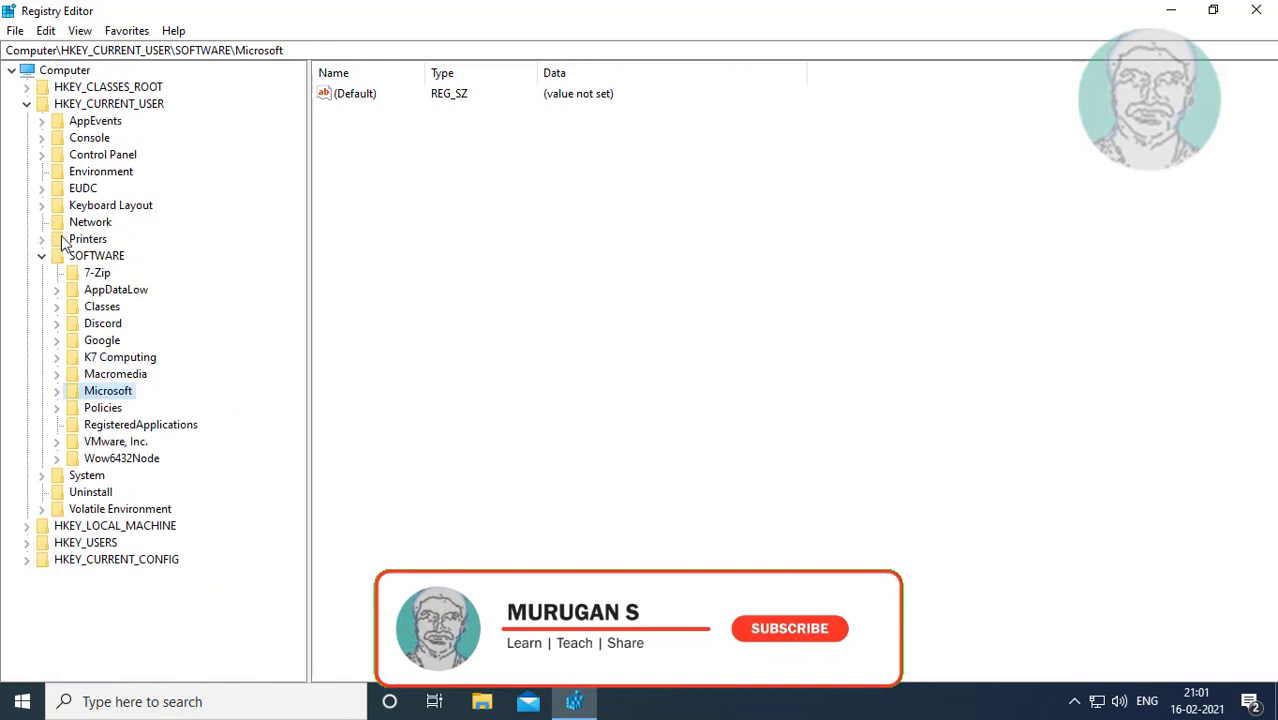
Step: Close Registry Editor, leaving the NoClose value in place
{"action": "left_click", "coordinate": [26, 103]}
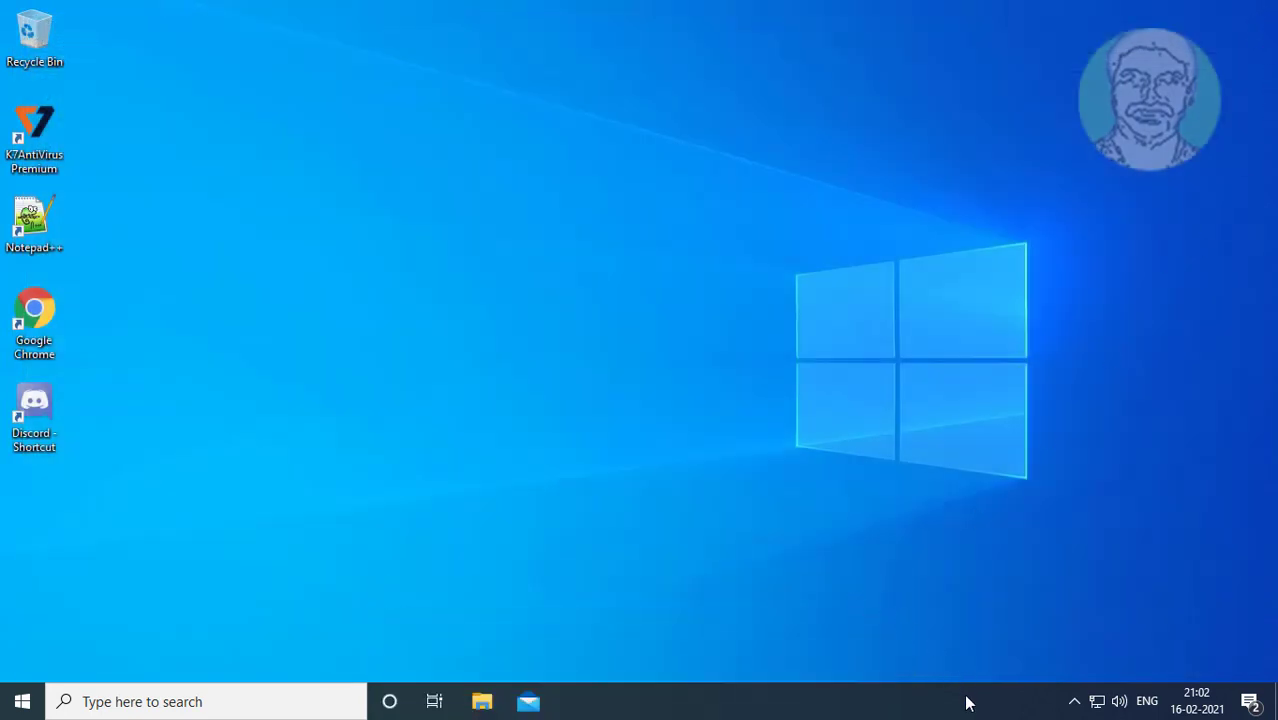
Step: Restart the Windows Explorer process from Task Manager, then close Task Manager
{"action": "right_click", "coordinate": [967, 701]}
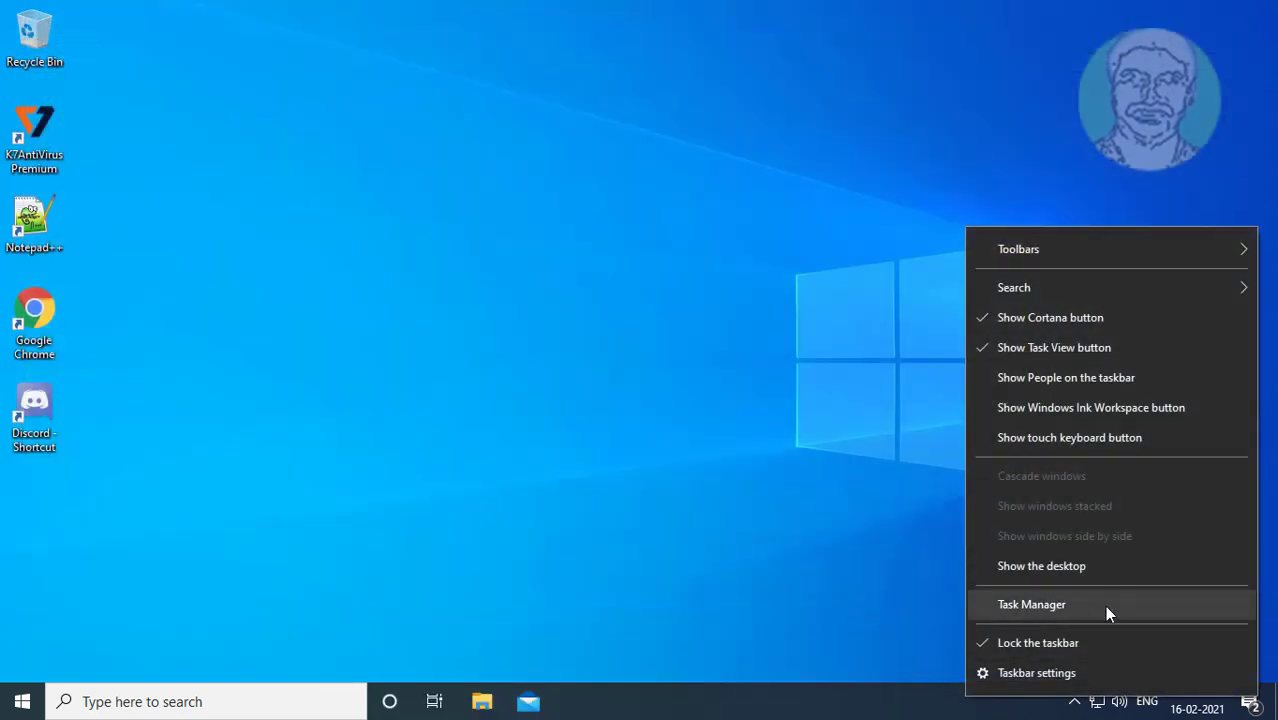
{"action": "left_click", "coordinate": [1031, 604]}
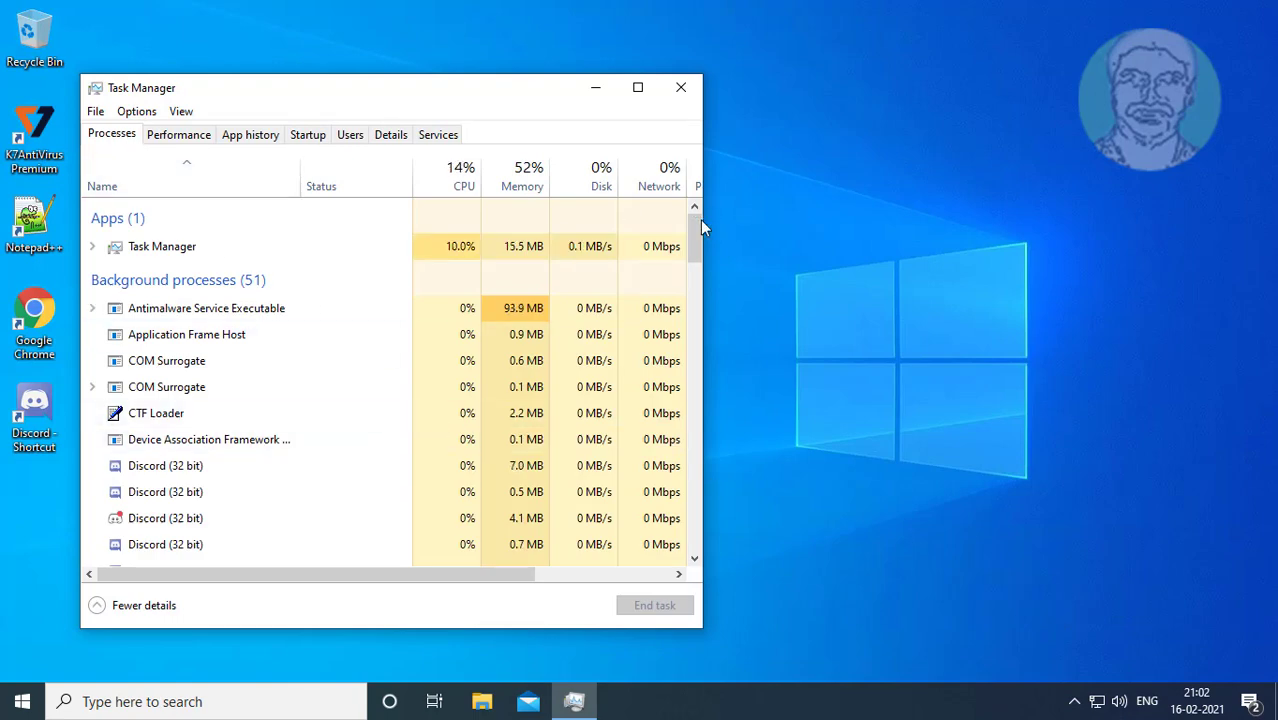
{"action": "scroll", "scroll_direction": "down", "scroll_amount": 3}
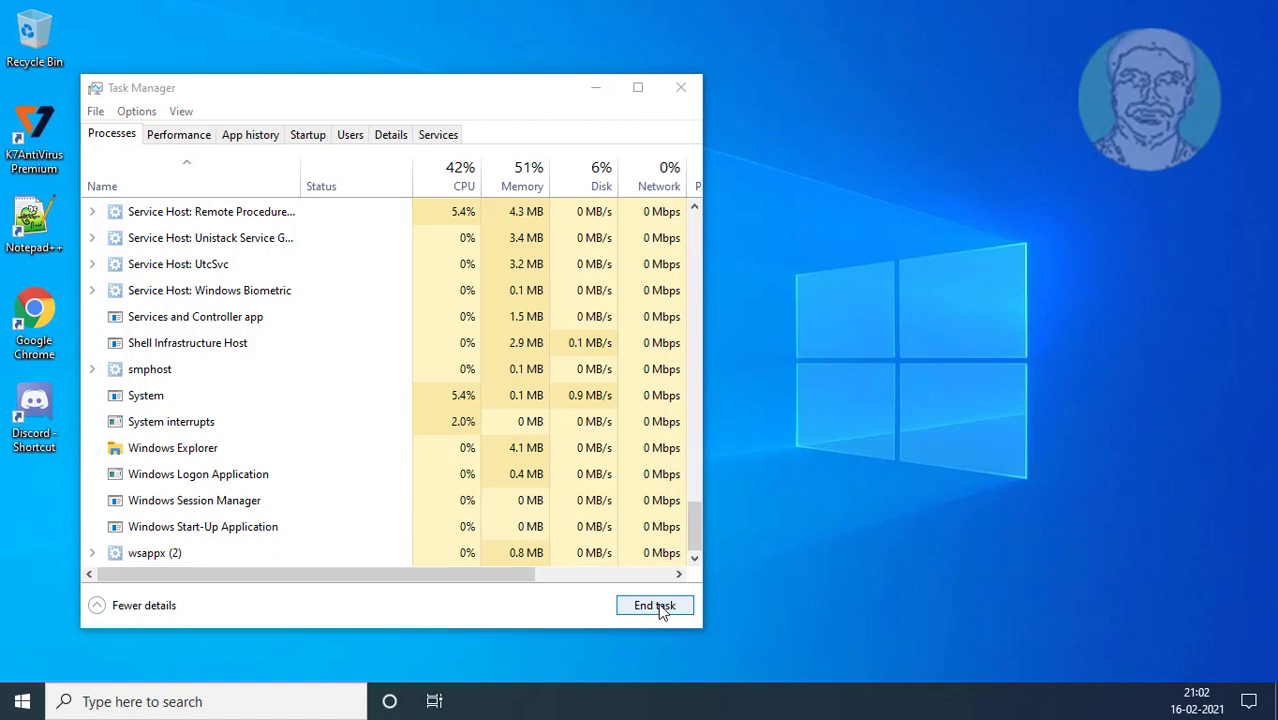
{"action": "left_click", "coordinate": [654, 605]}
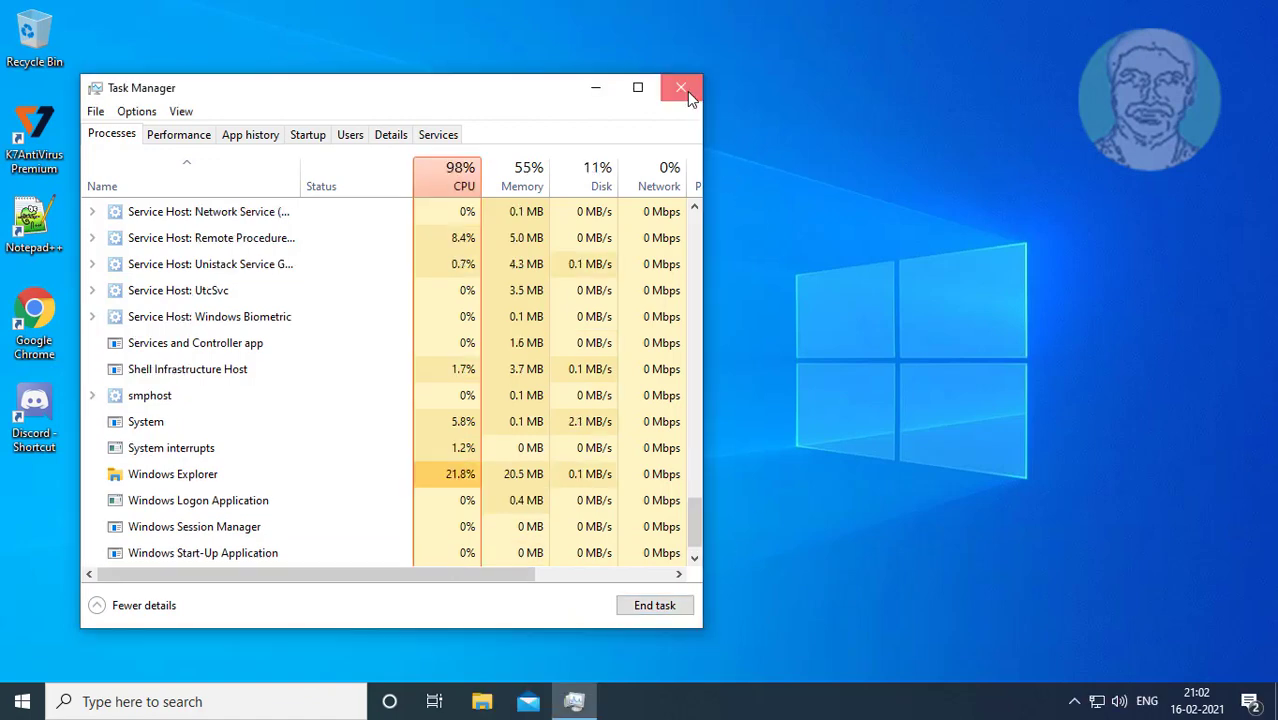
{"action": "left_click", "coordinate": [681, 88]}
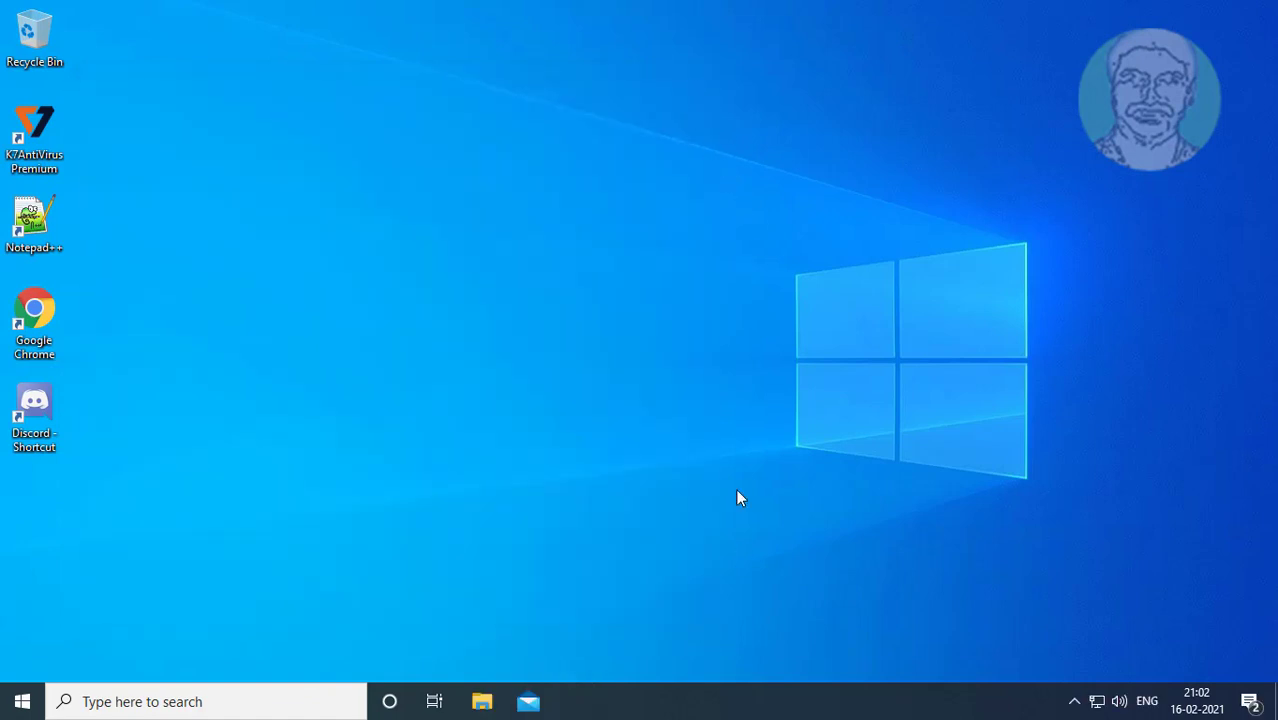
Step: Open the Start menu's Power options to confirm Sleep, Shut down and Restart appear
{"action": "left_click", "coordinate": [22, 701]}
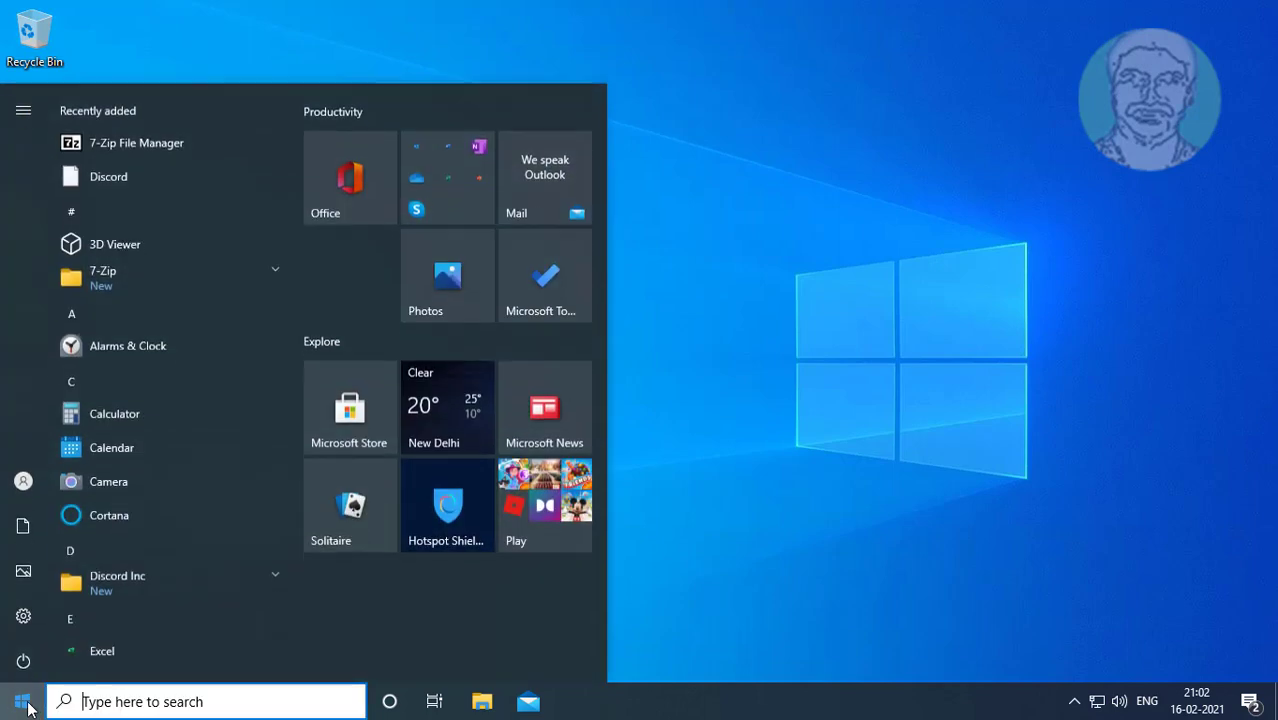
{"action": "left_click", "coordinate": [23, 660]}
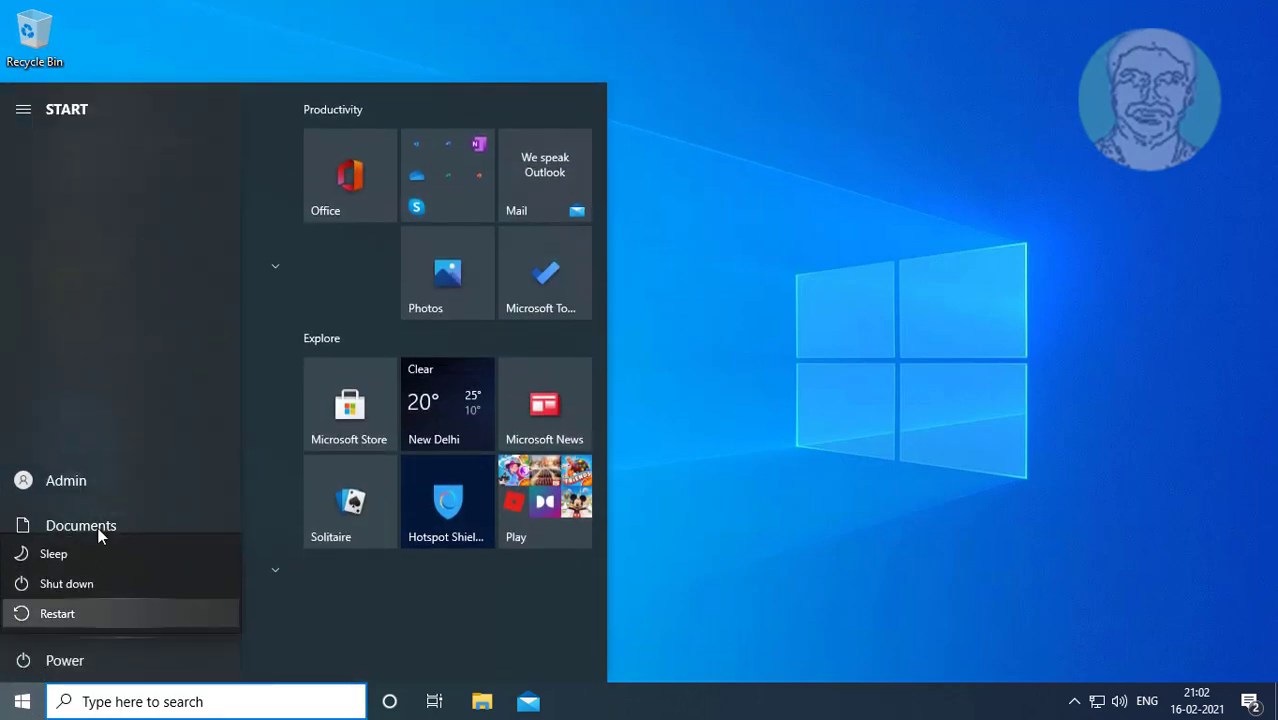
{"action": "mouse_move", "coordinate": [428, 654]}
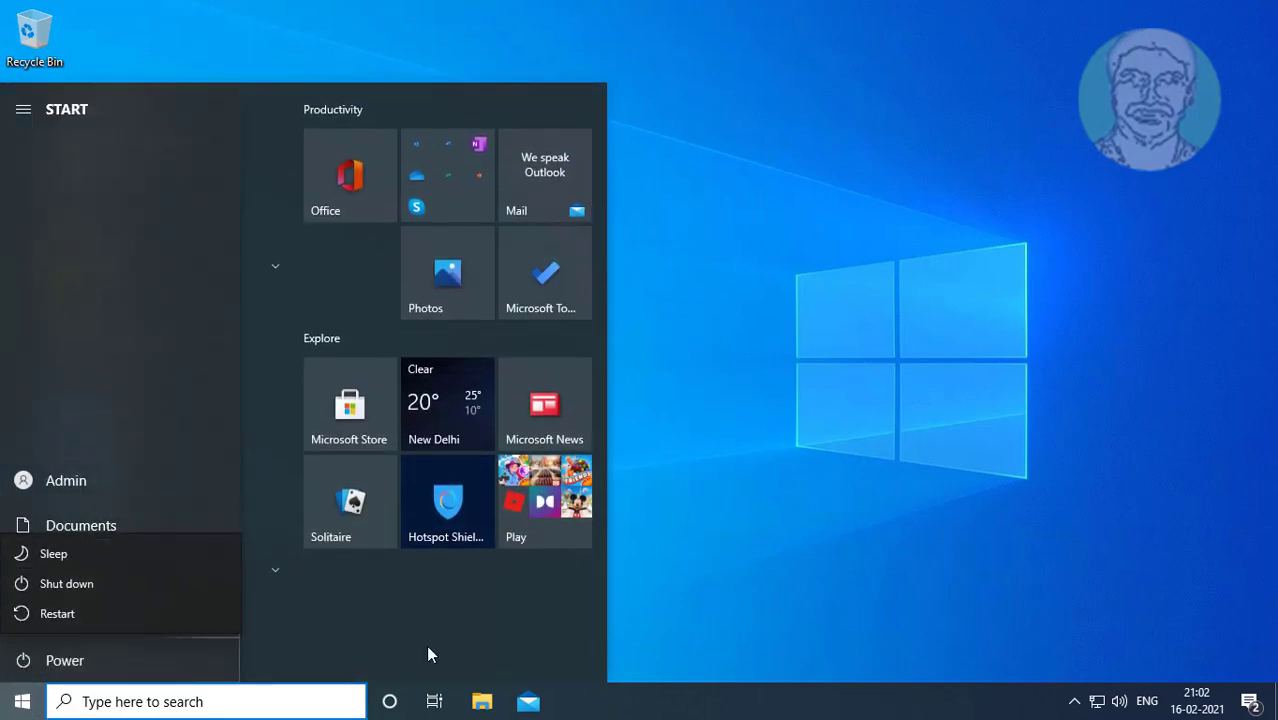